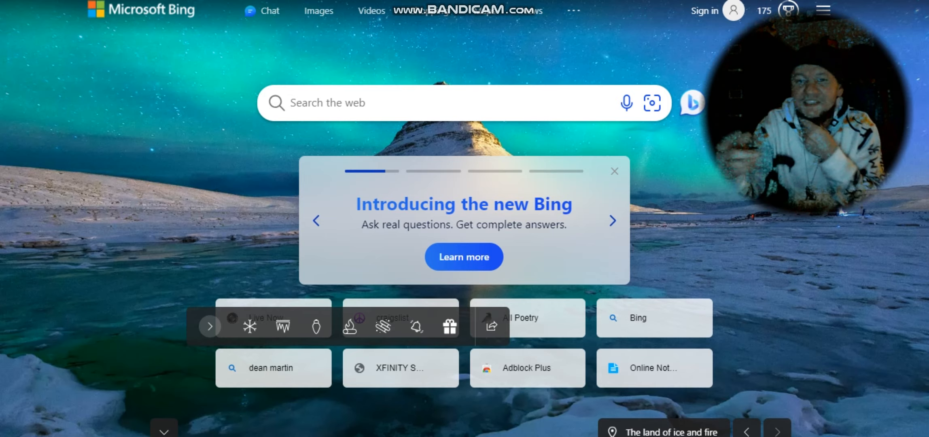
pyautogui.click(613, 220)
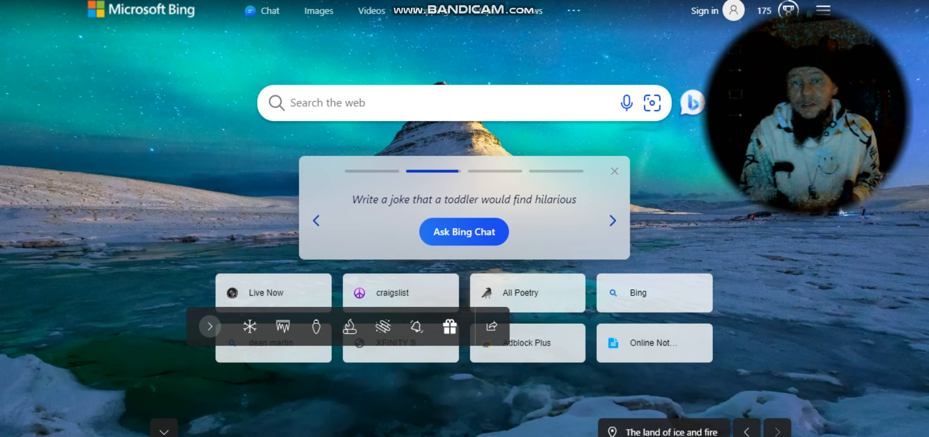
pyautogui.click(613, 221)
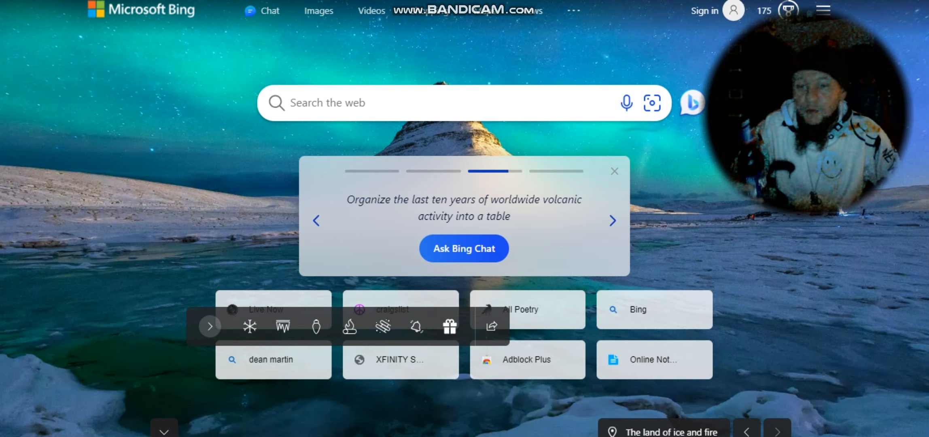
pyautogui.click(612, 220)
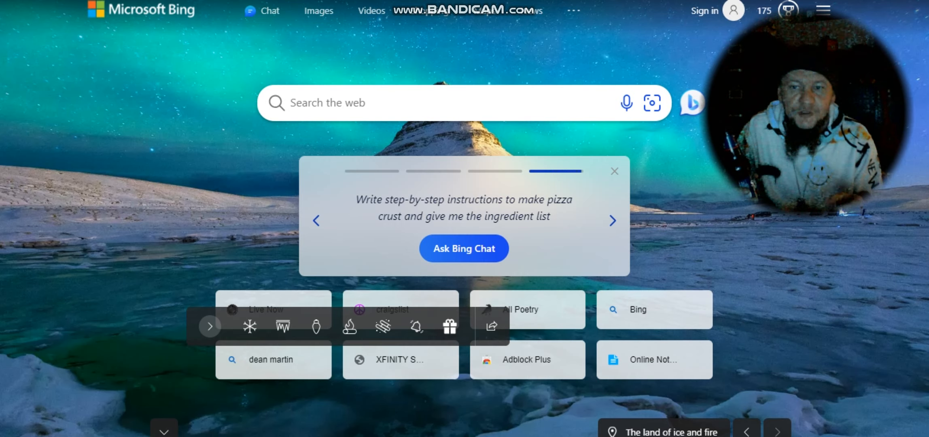
pyautogui.click(315, 220)
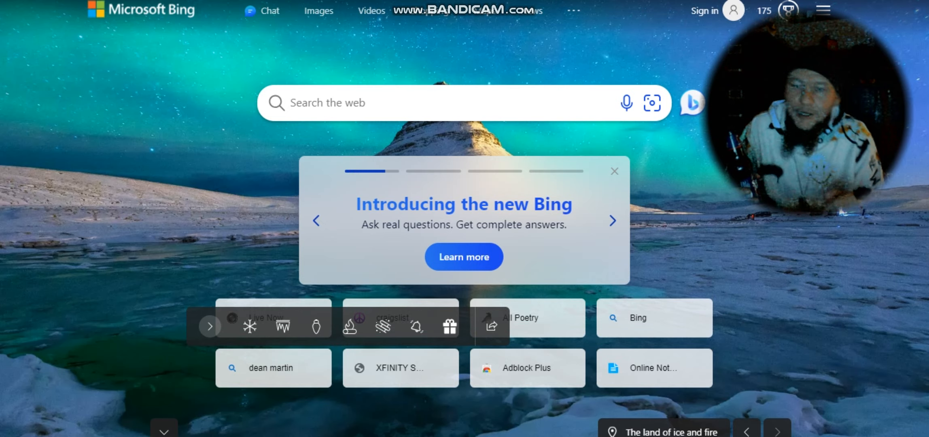
pyautogui.click(613, 220)
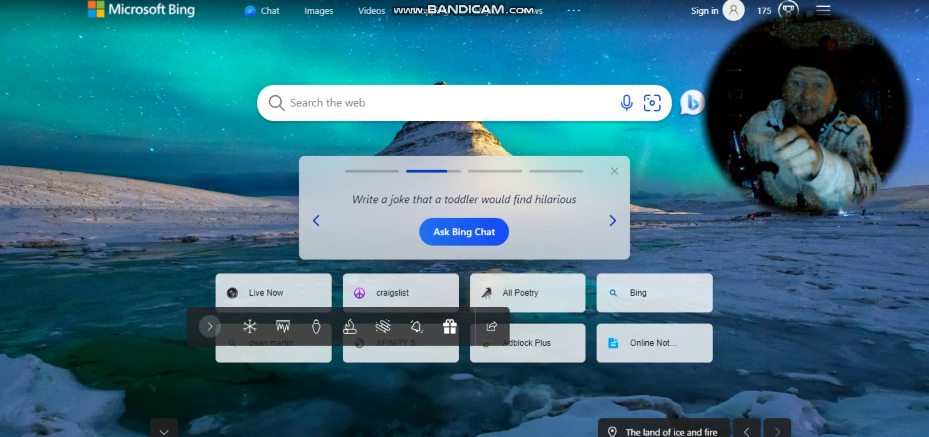
pyautogui.click(613, 220)
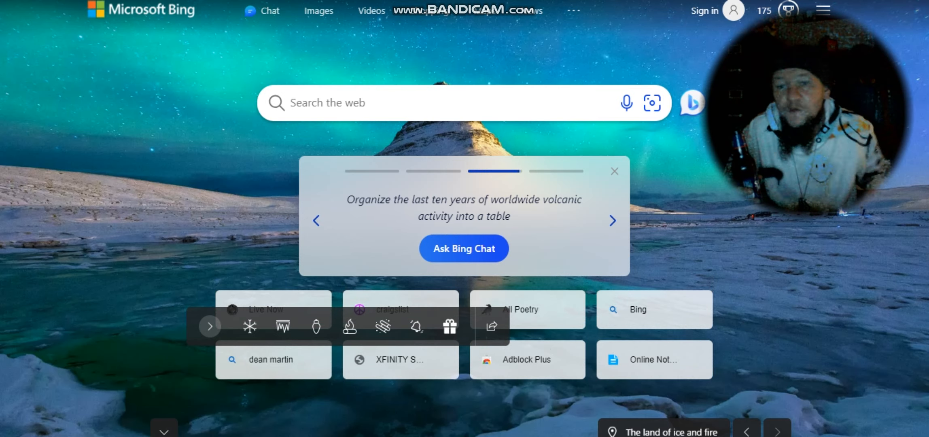
pyautogui.click(613, 220)
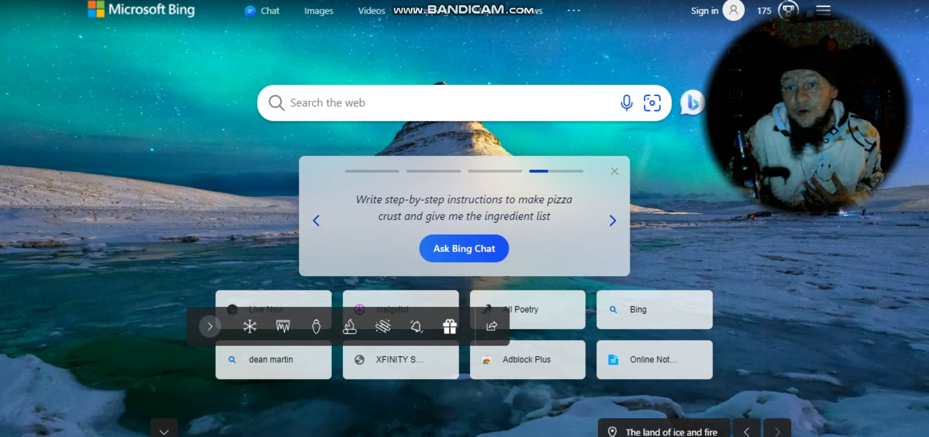